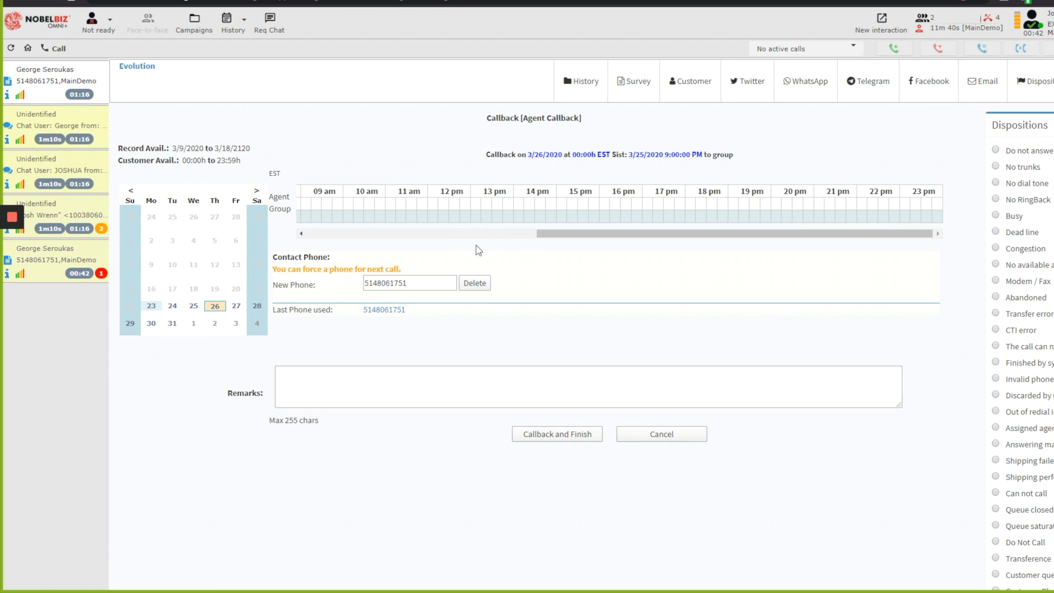
- Schedule the agent callback for 3/26/2020 at 16:30 and place the cursor in the Remarks field
{"action": "left_click", "coordinate": [624, 217]}
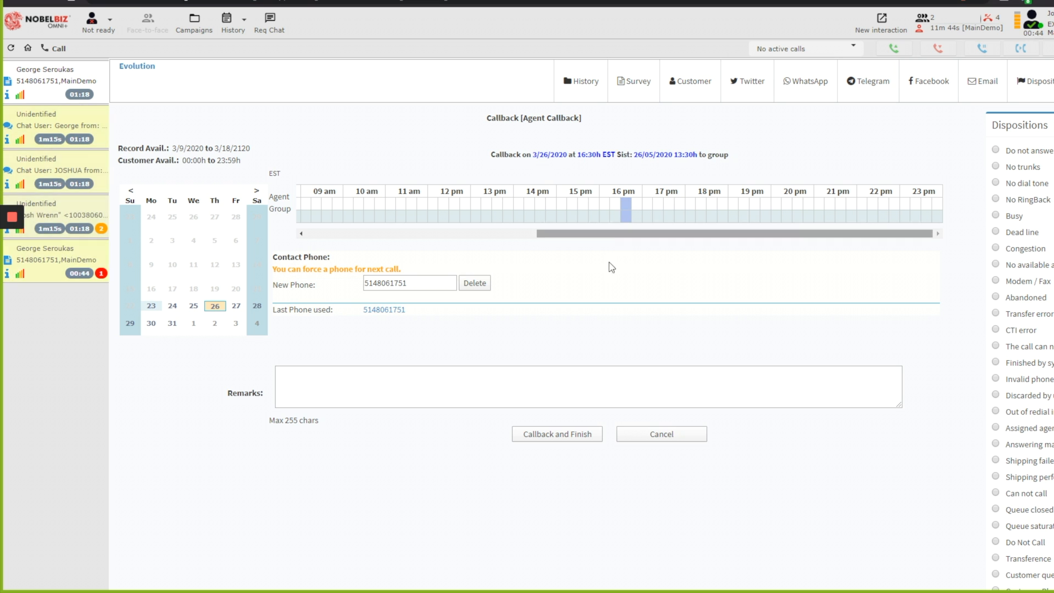
{"action": "left_click", "coordinate": [578, 380]}
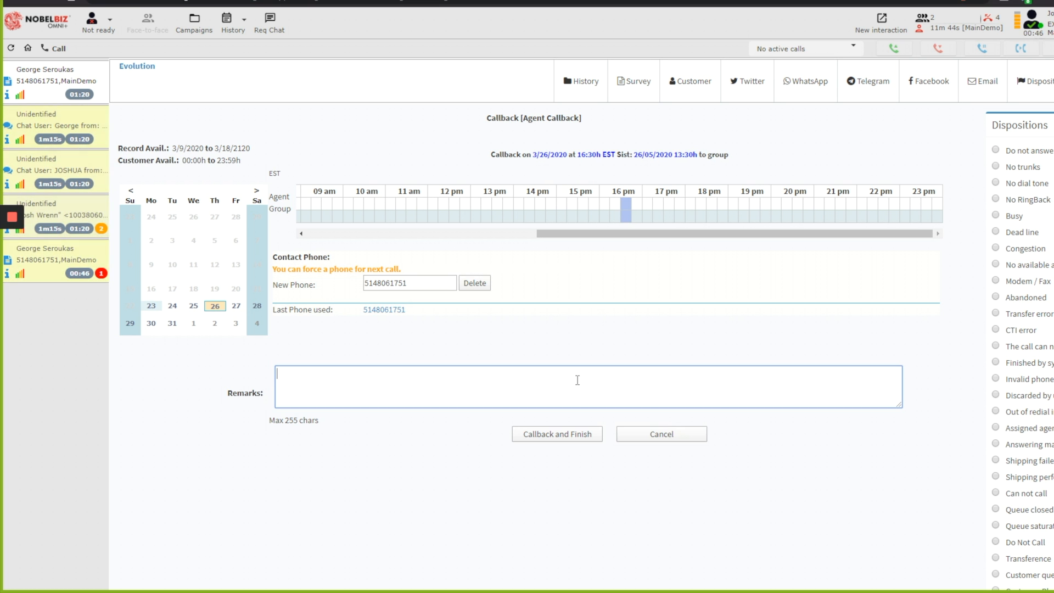